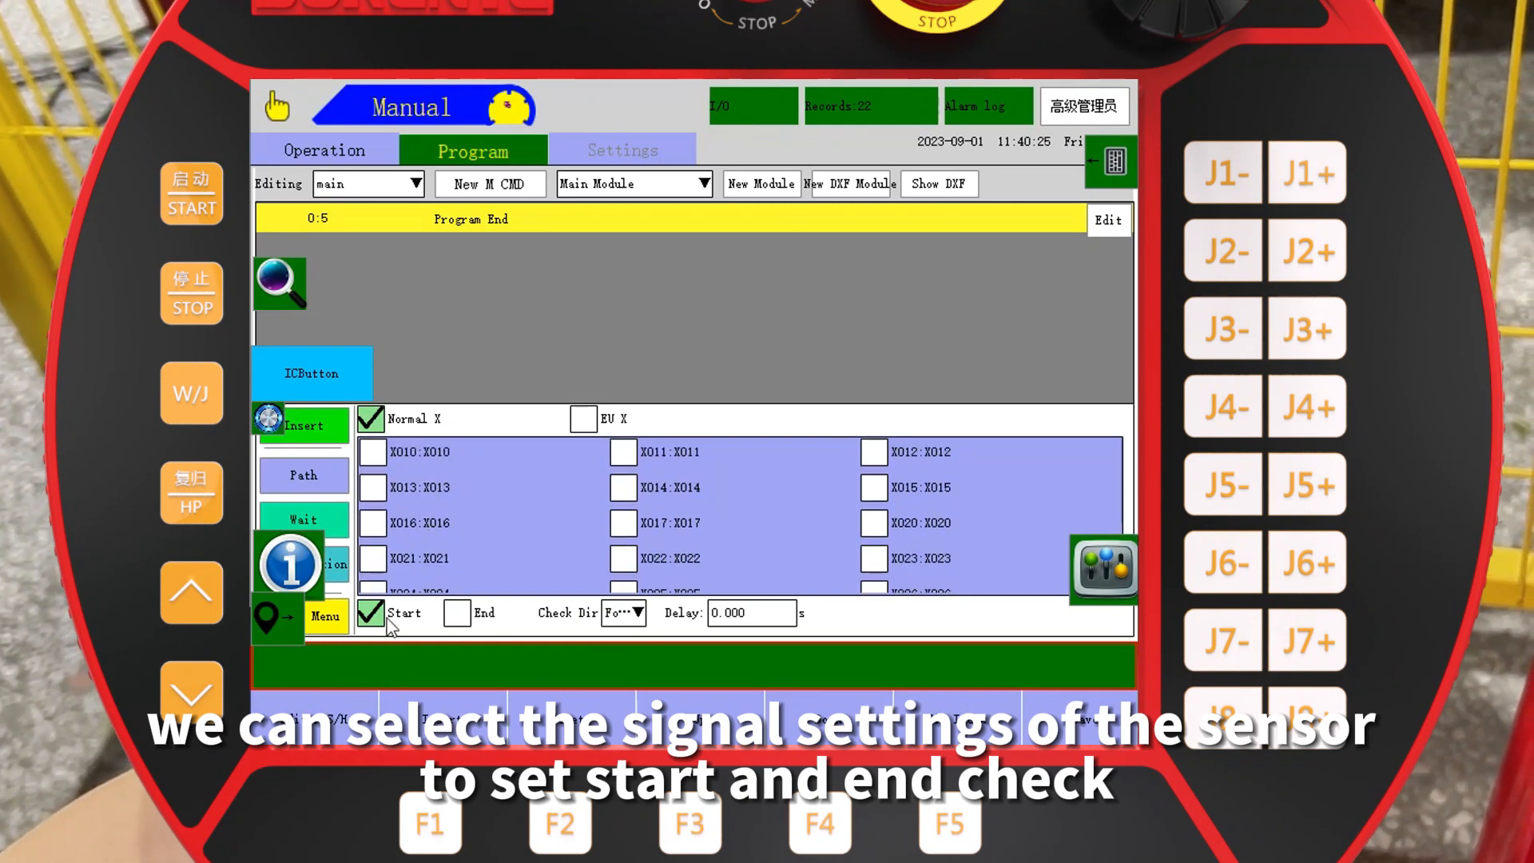
# - Set the sensor signal check on the normal X inputs to Start
pyautogui.click(456, 612)
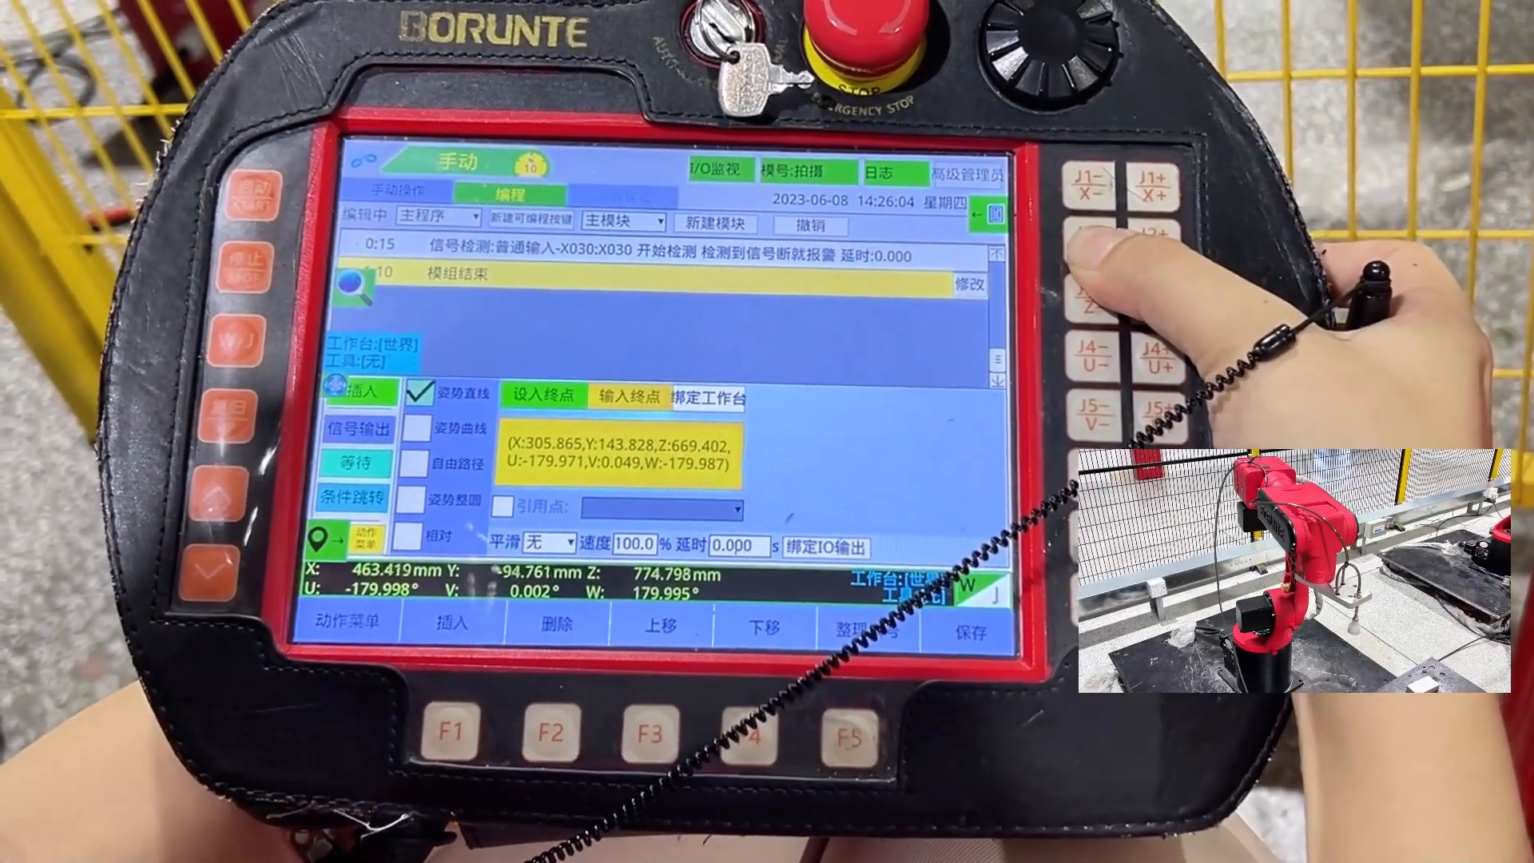
# - Begin setting up a 3D linear motion toward the picking point
pyautogui.click(1081, 235)
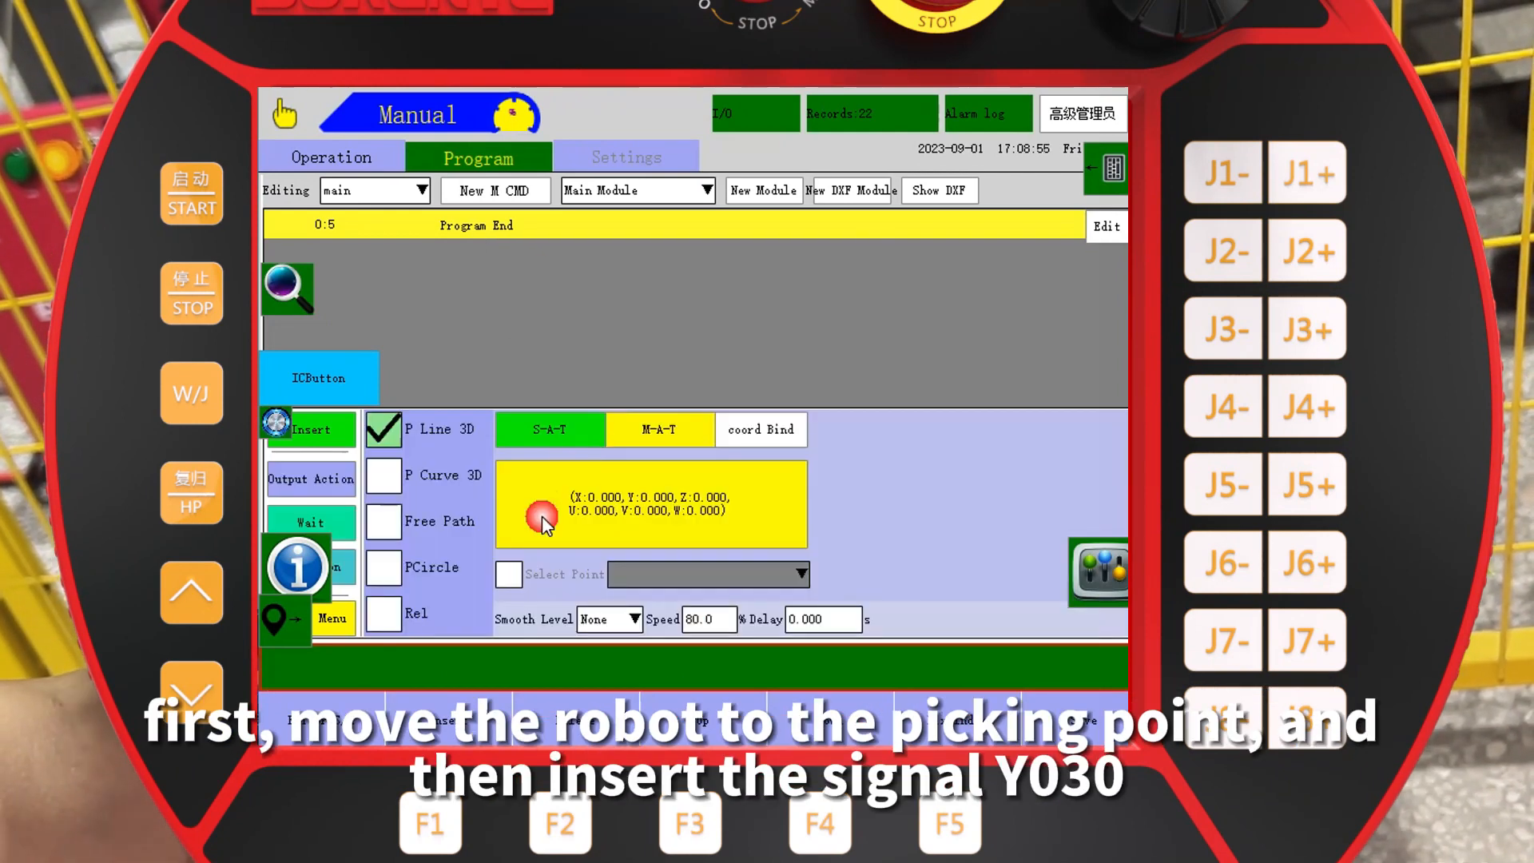
# - Add an Output action turning Y030 ON, then show the M signal list
pyautogui.click(309, 478)
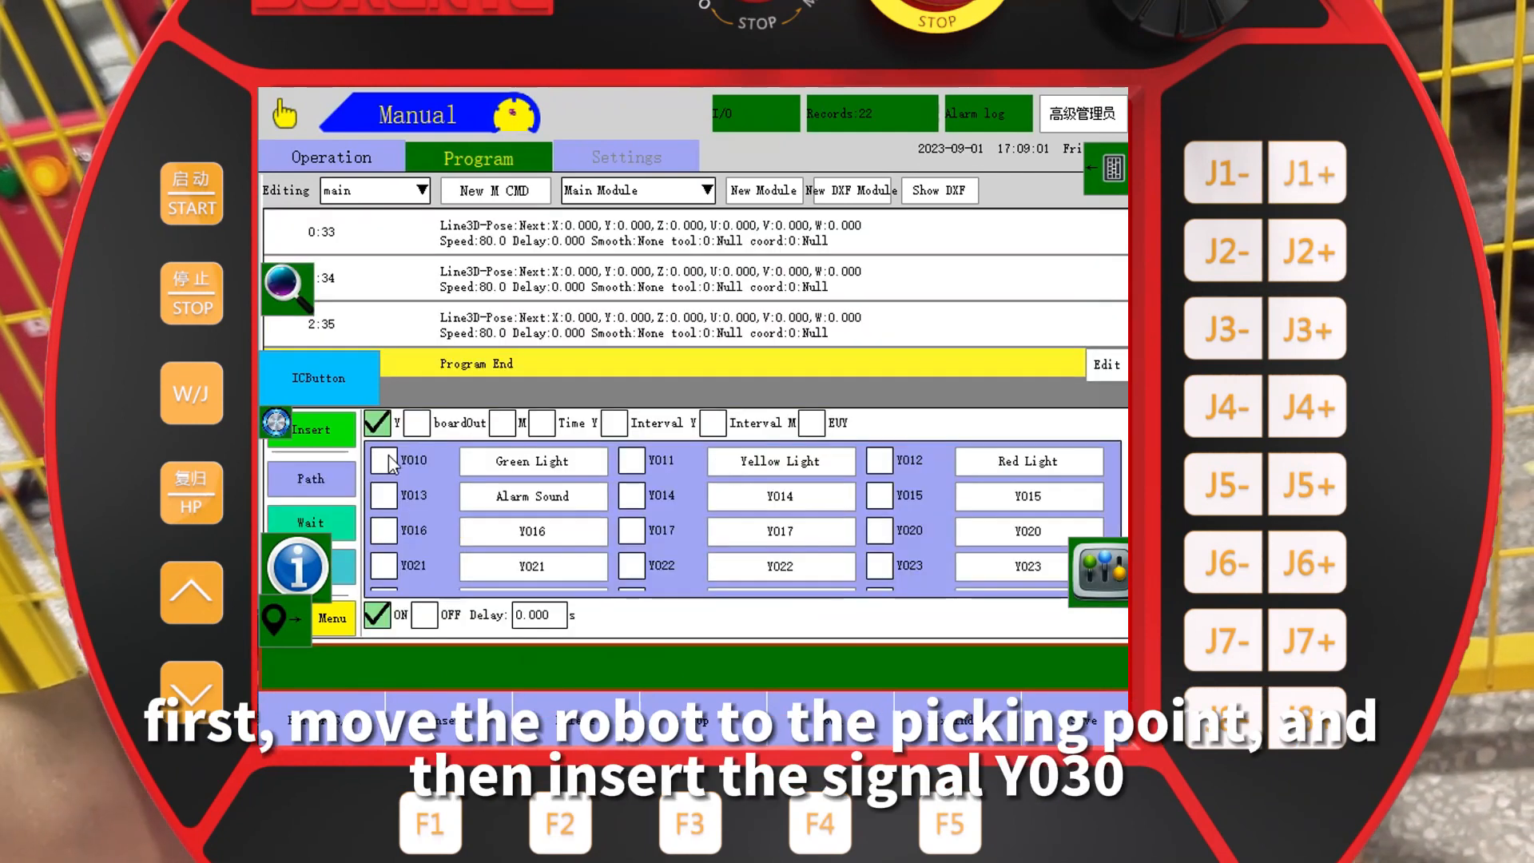
pyautogui.click(633, 513)
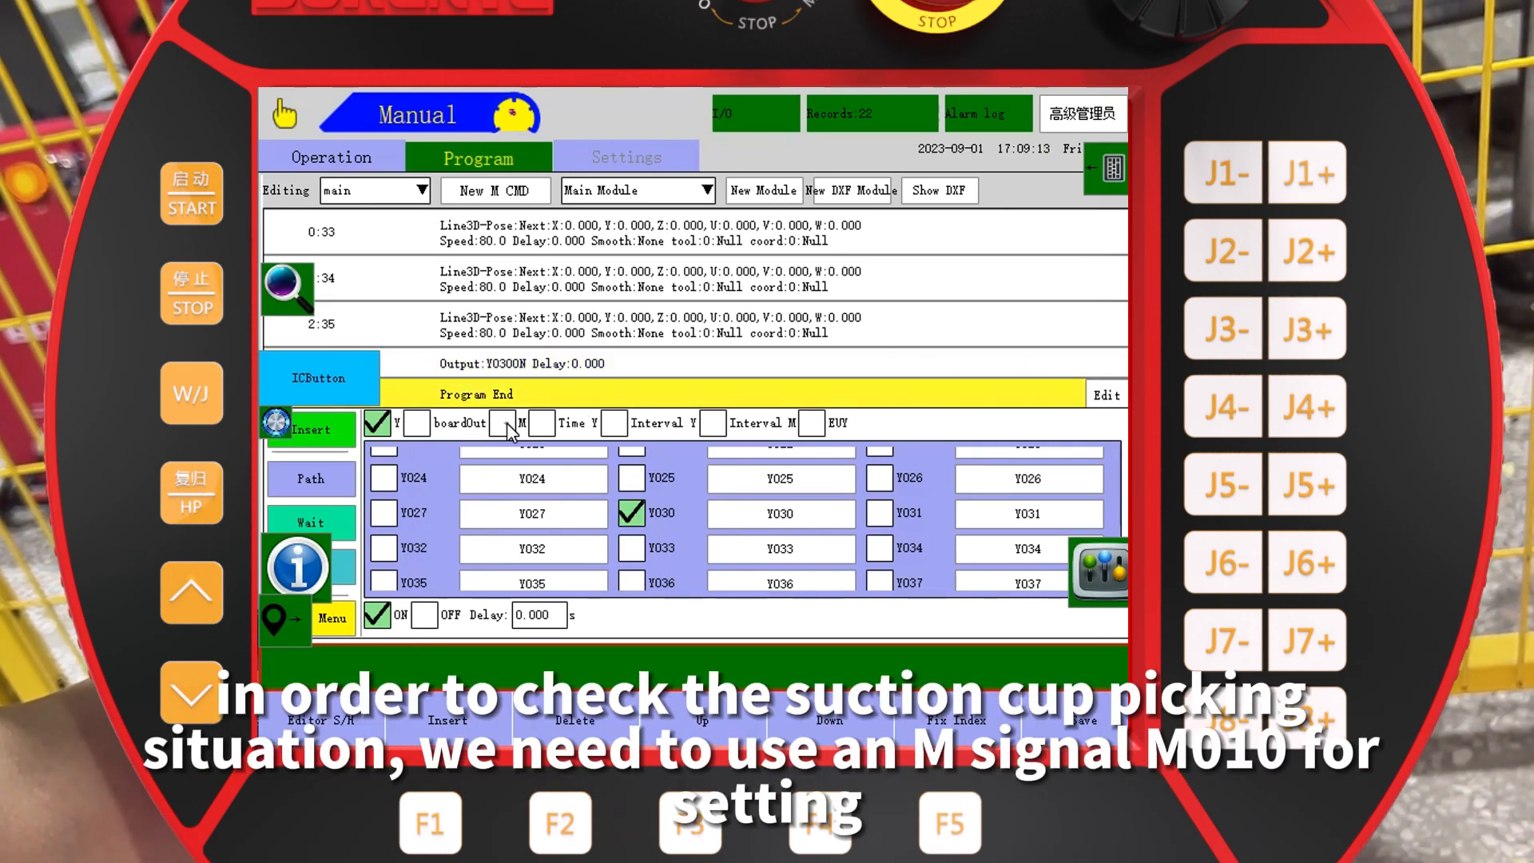
pyautogui.click(507, 422)
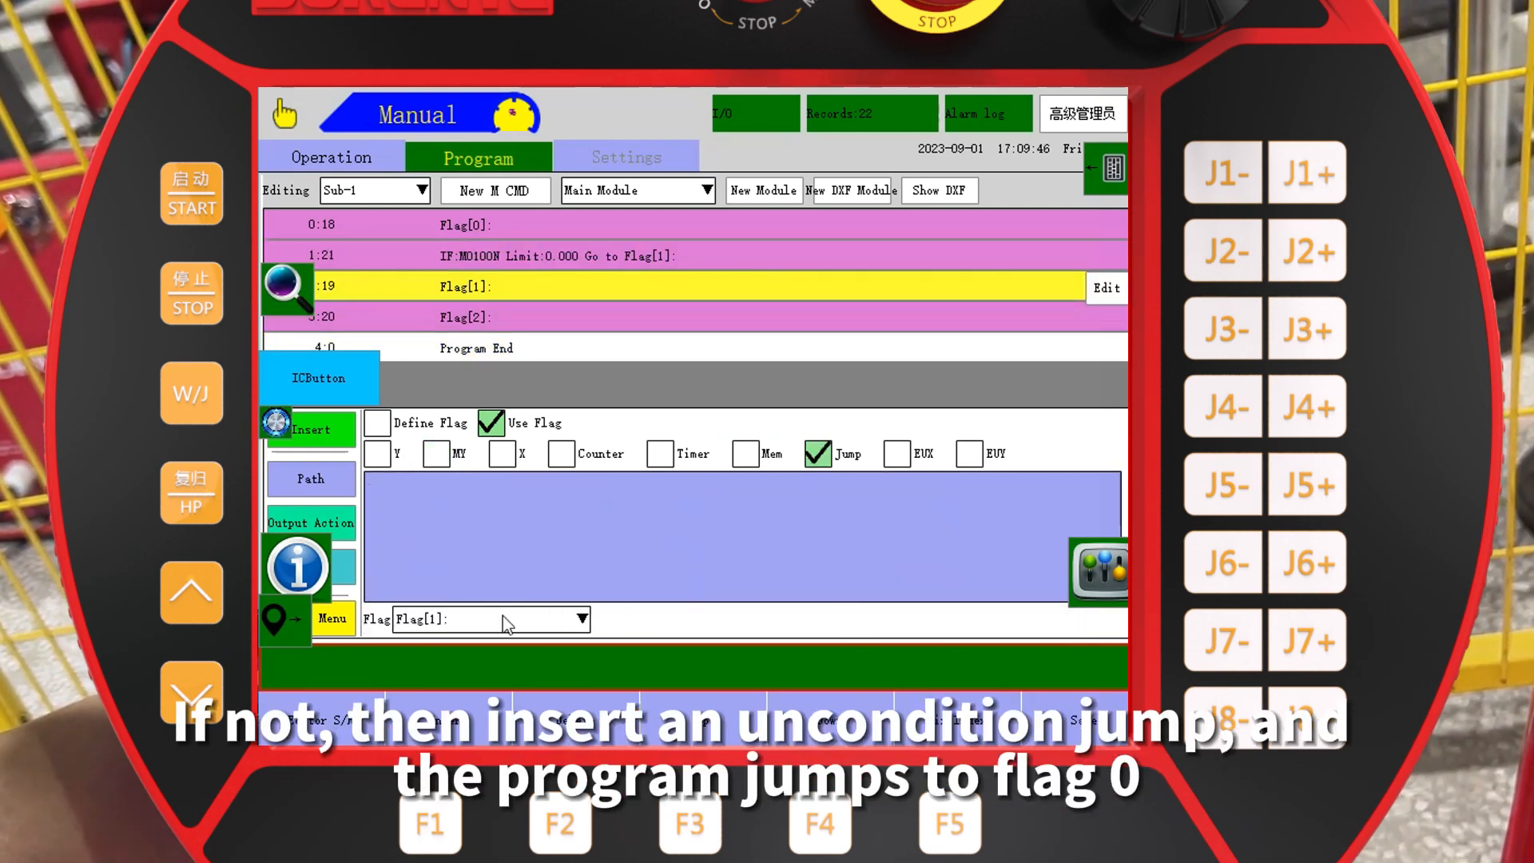
# - Target the Sub-1 jump at Flag[0] and select the Flag[1] line for insertion
pyautogui.click(578, 618)
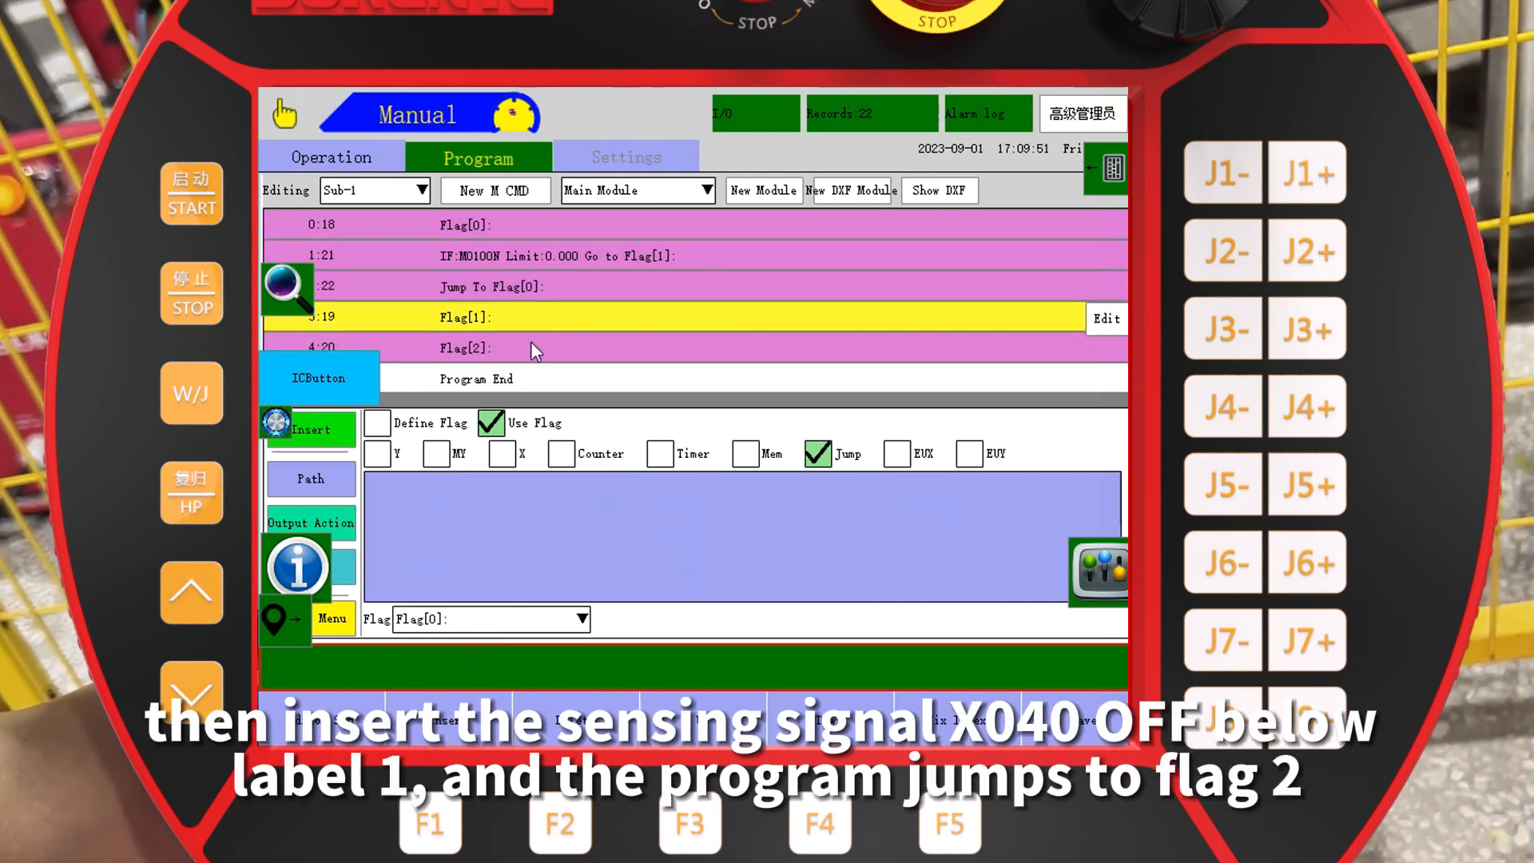
pyautogui.click(506, 452)
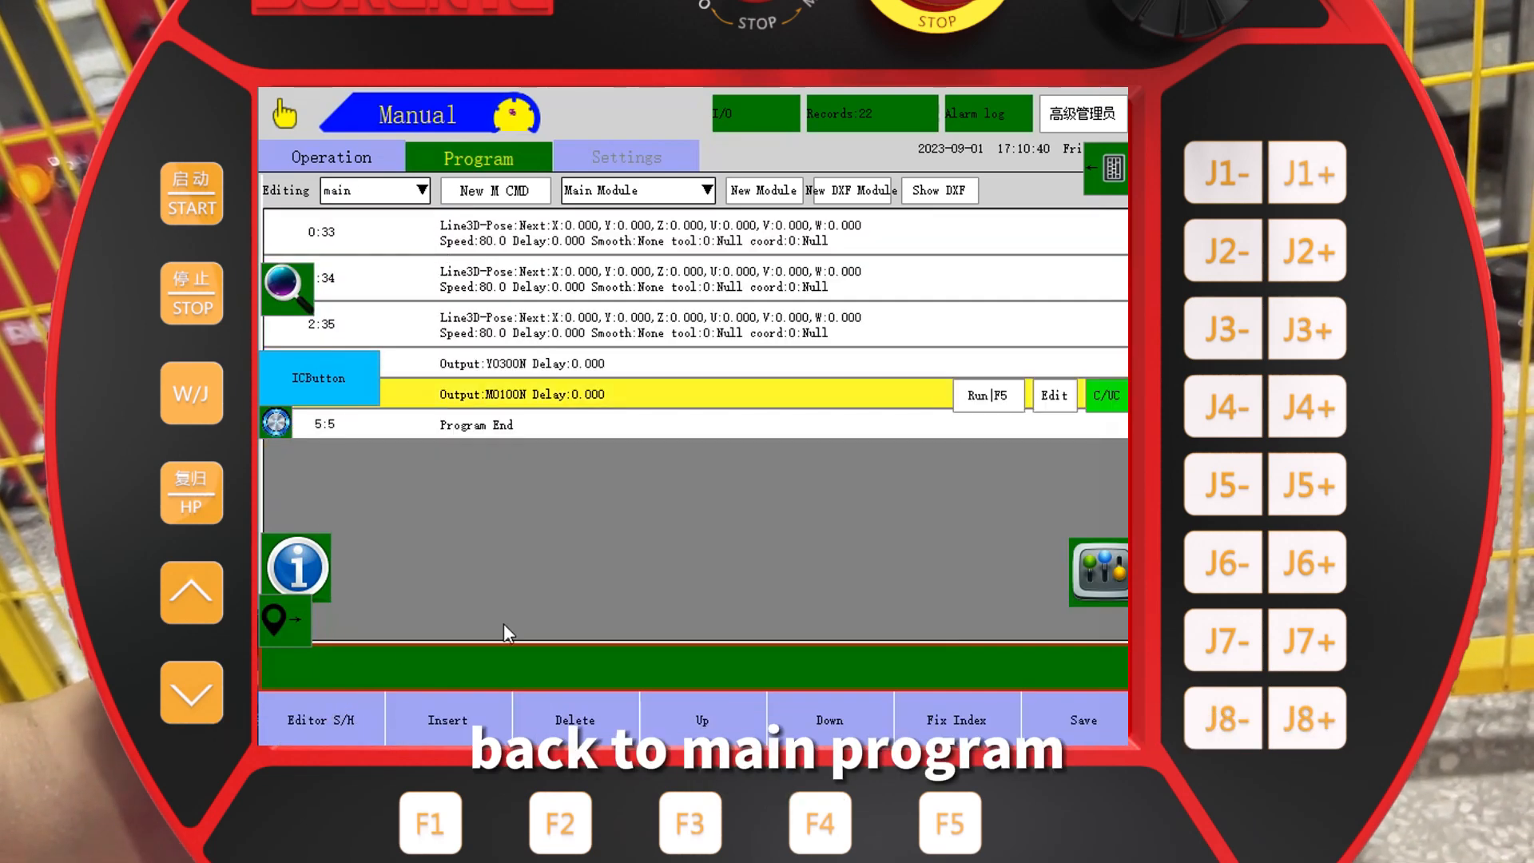
# - Add the Y030 OFF output and confirm the entered delay value
pyautogui.click(447, 719)
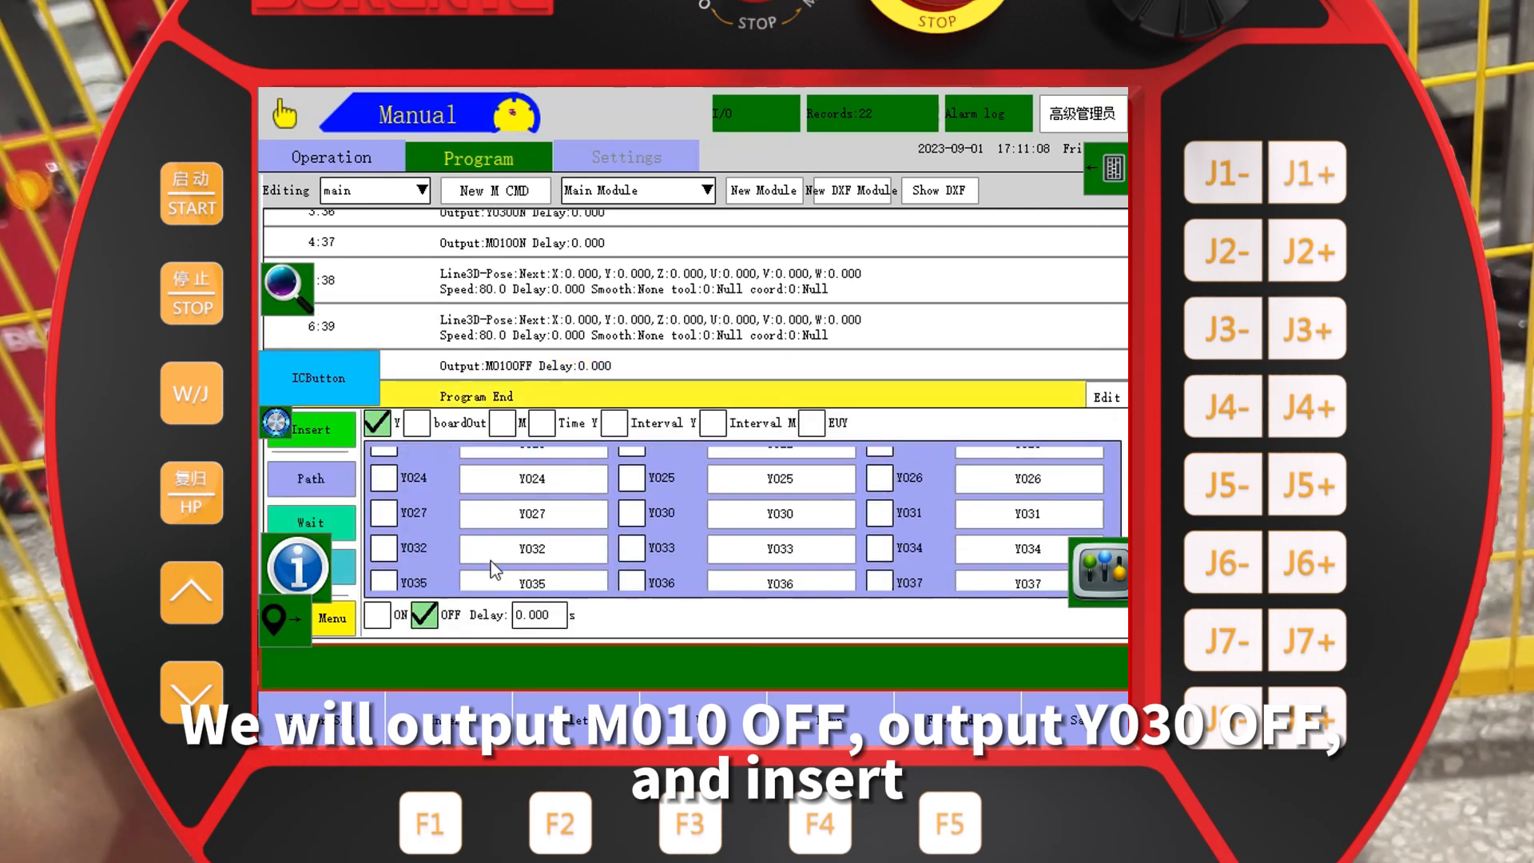
pyautogui.click(309, 428)
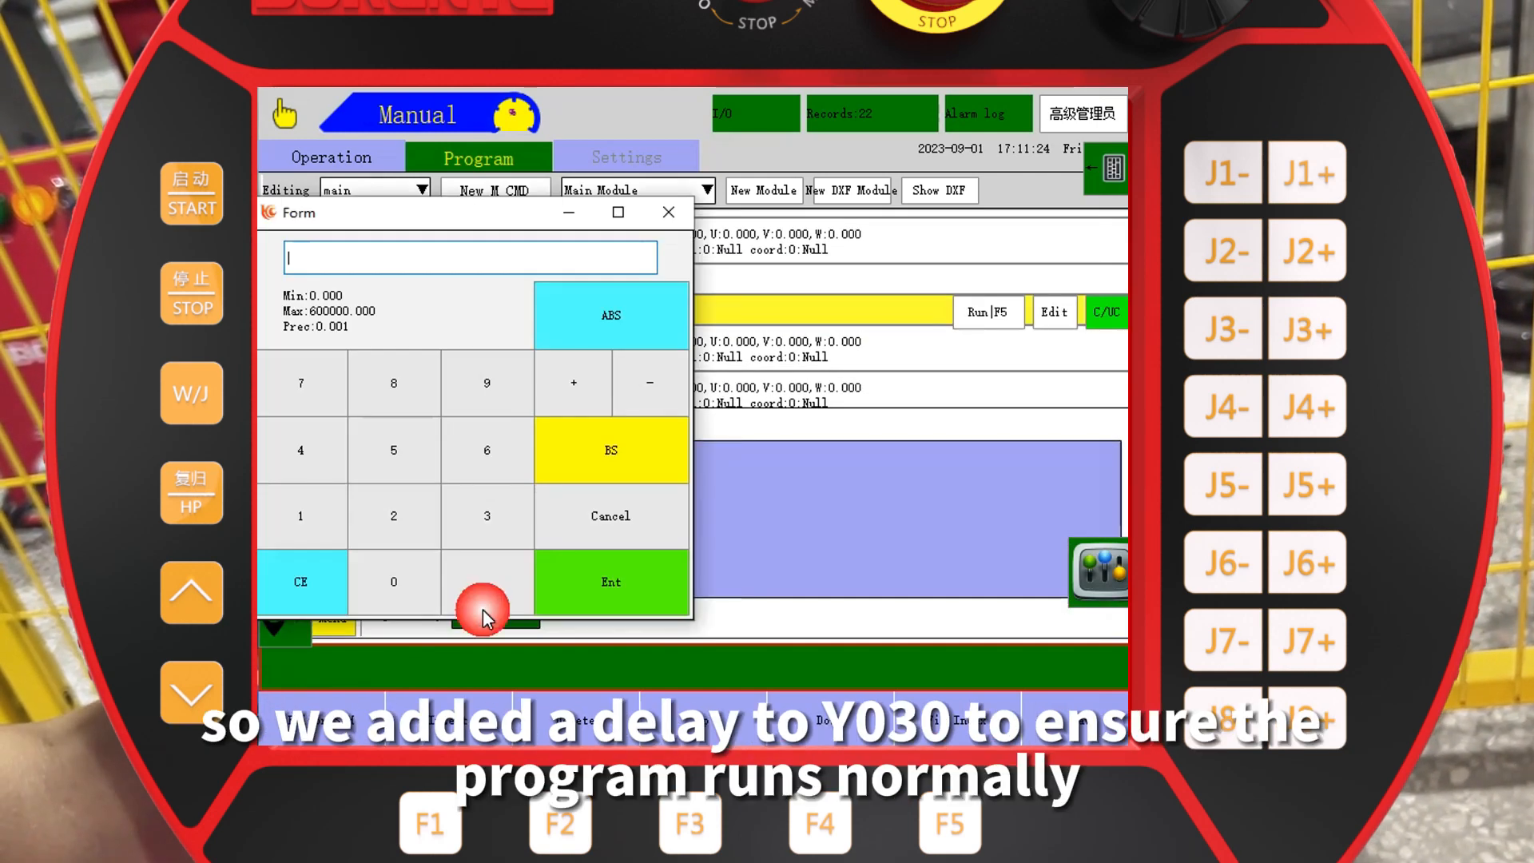
pyautogui.click(609, 582)
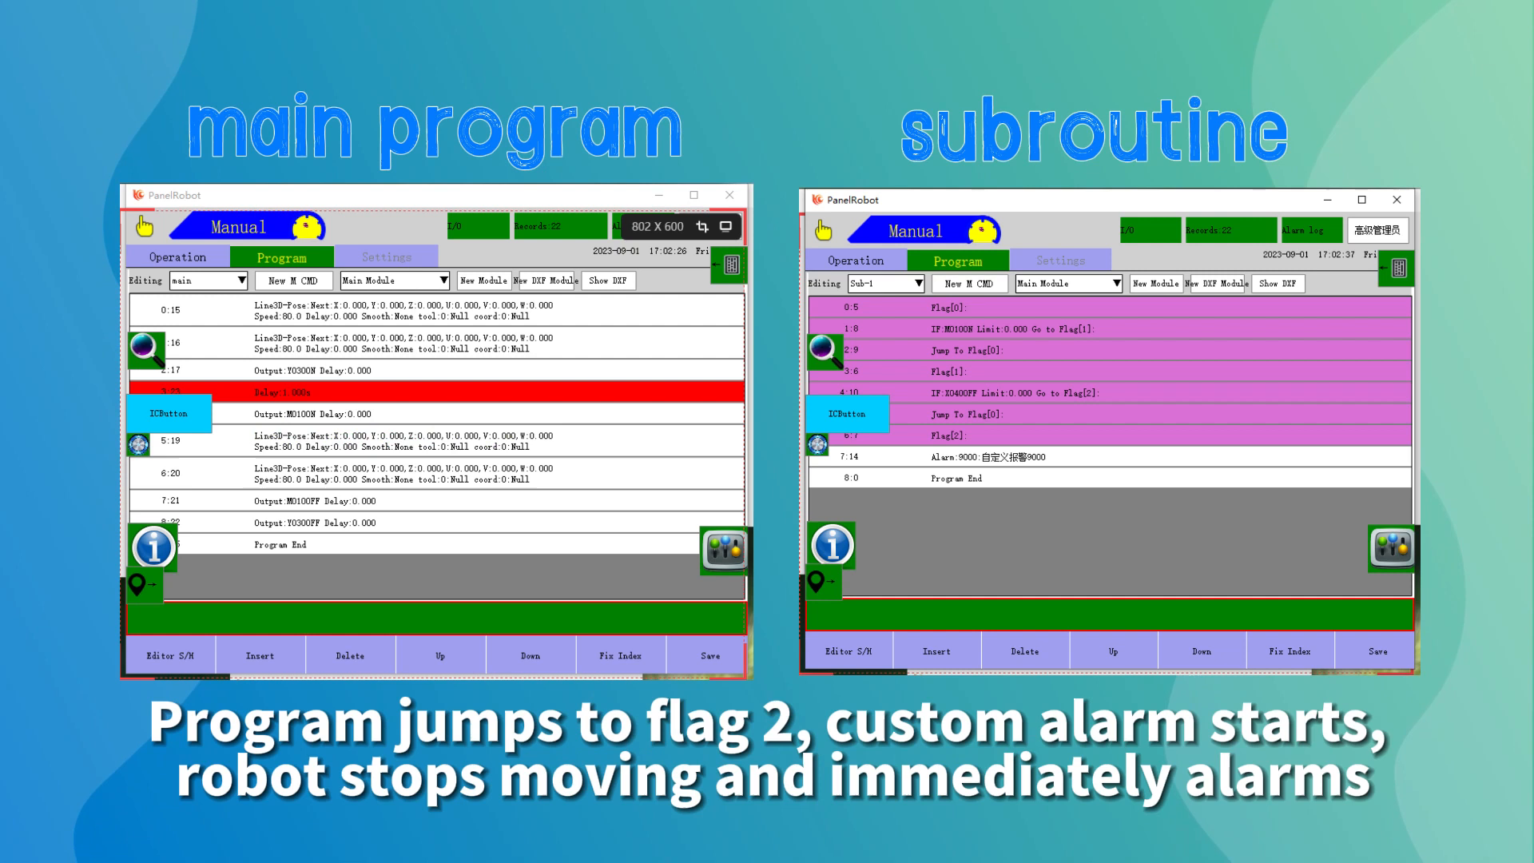
# - Scroll the program view to review main and Sub-1 with alarm 9000
pyautogui.moveTo(909, 478); pyautogui.dragTo(1174, 477)
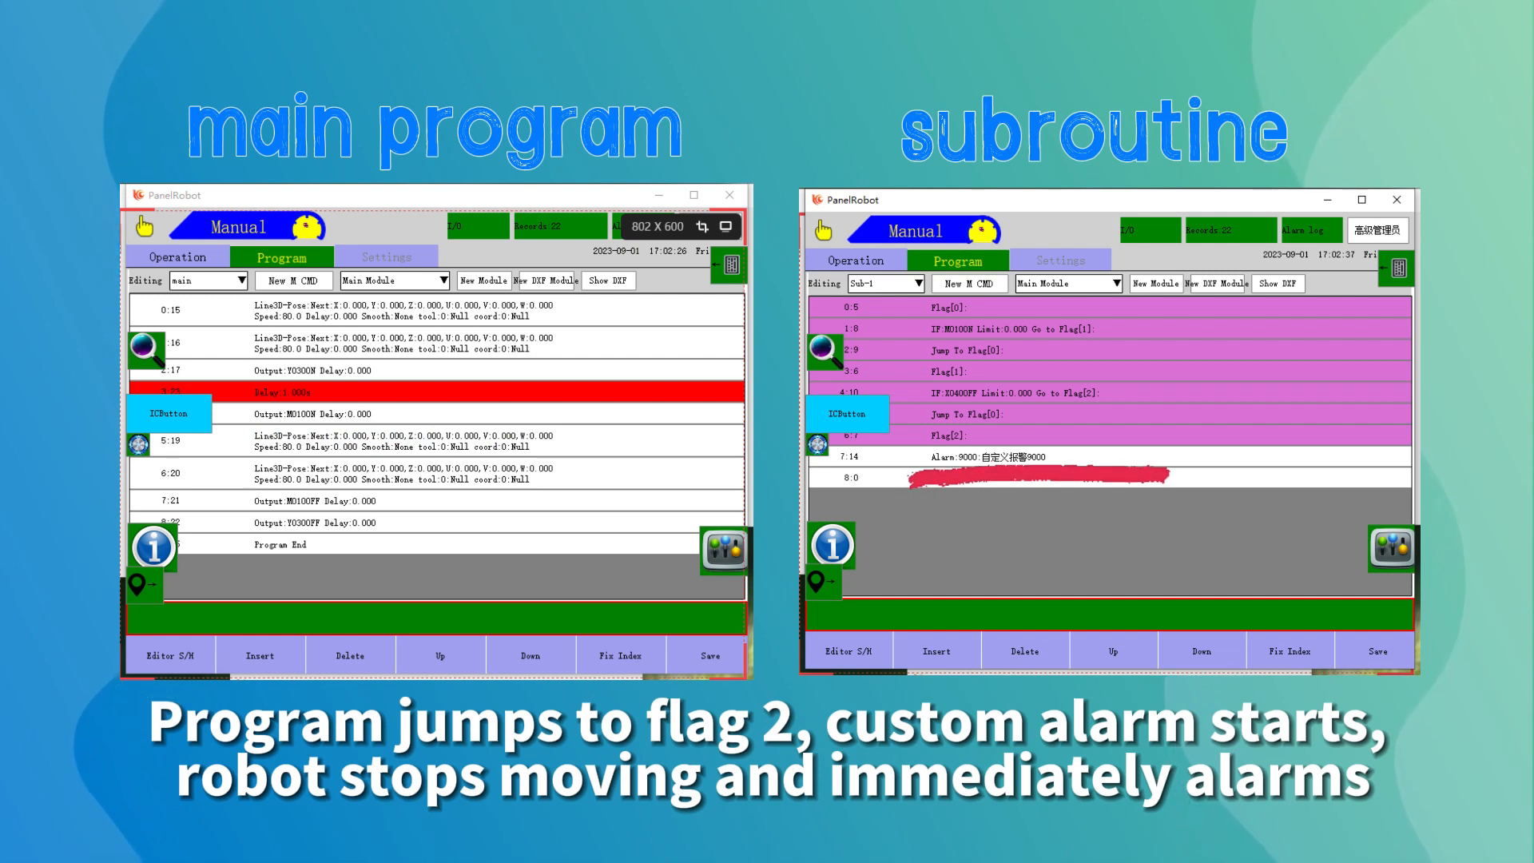